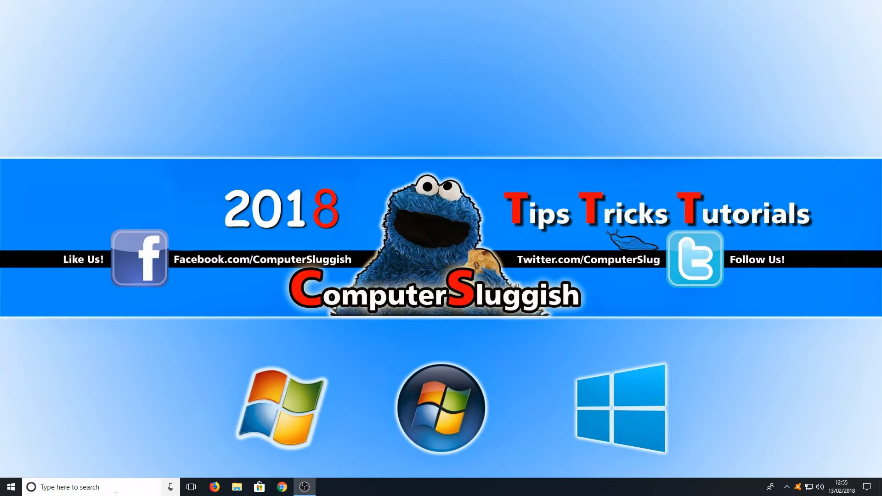
# Step: Search 'powershe' in Start and launch Windows PowerShell as administrator
pyautogui.click(84, 487)
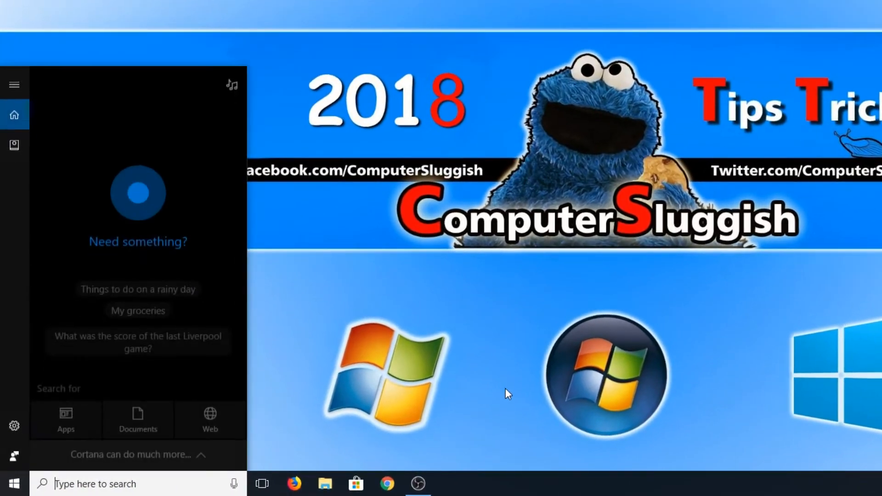
pyautogui.write('powershe')
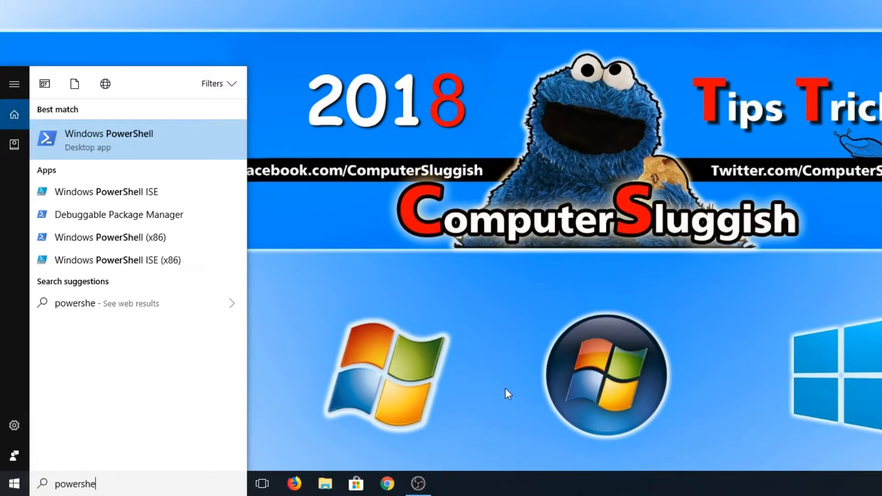
pyautogui.moveTo(174, 152)
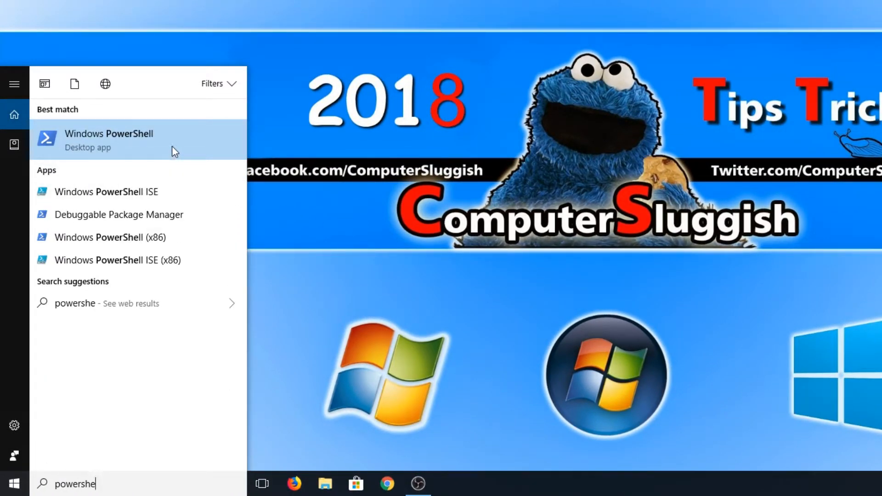
pyautogui.moveTo(145, 163)
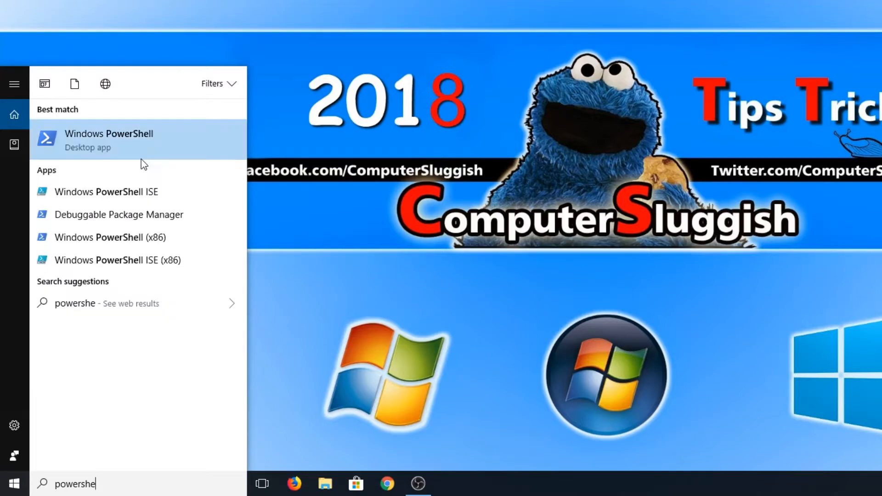
pyautogui.click(109, 140)
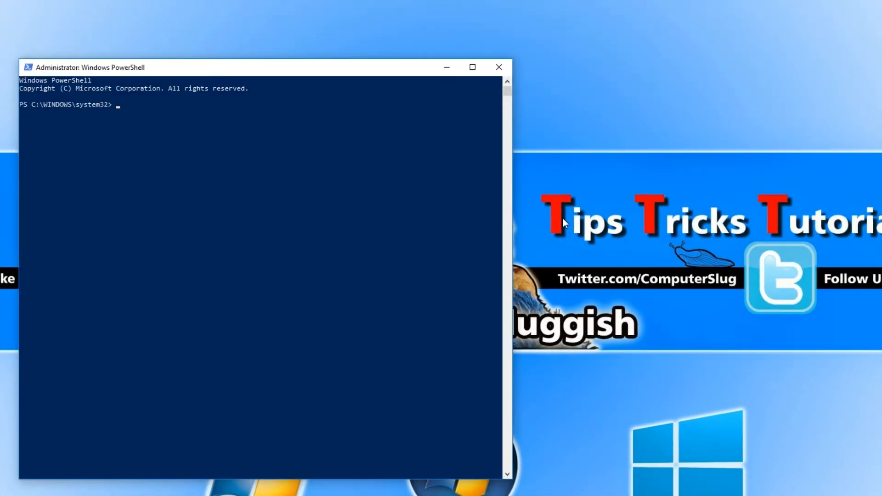